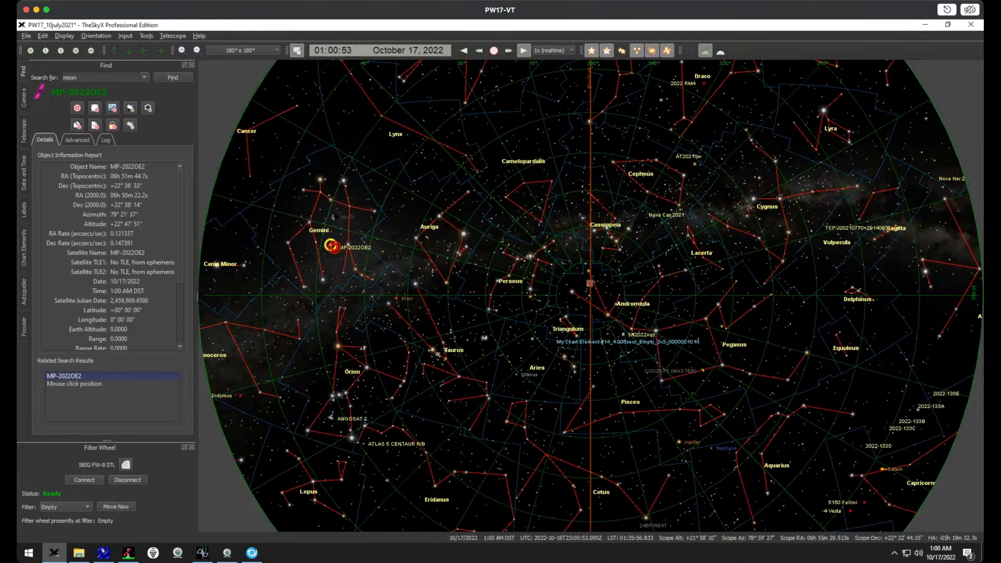
{"action": "mouse_move", "coordinate": [115, 179]}
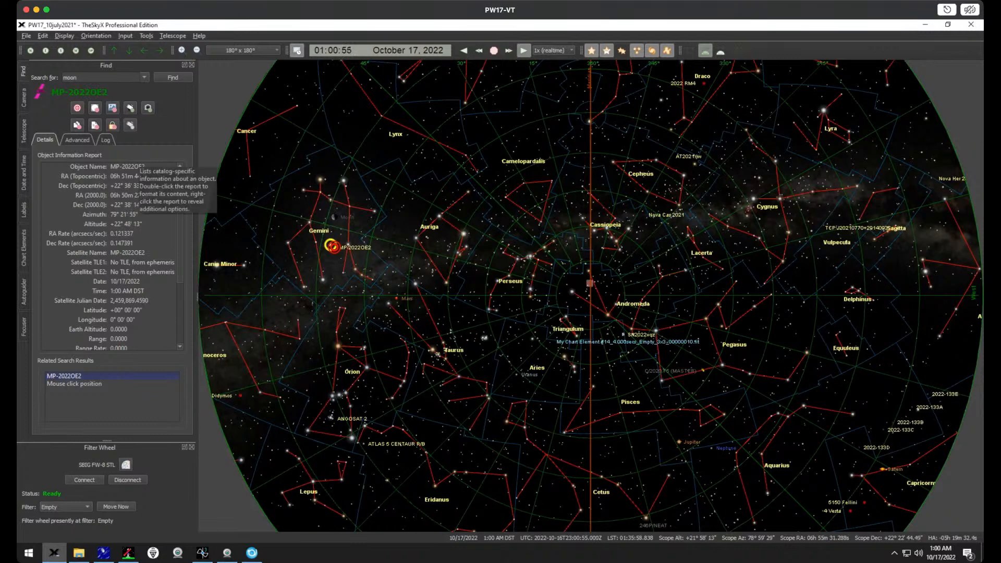
Start Track Satellite on the found object MP-2022OE2 from the Telescope panel.
{"action": "left_click", "coordinate": [24, 127]}
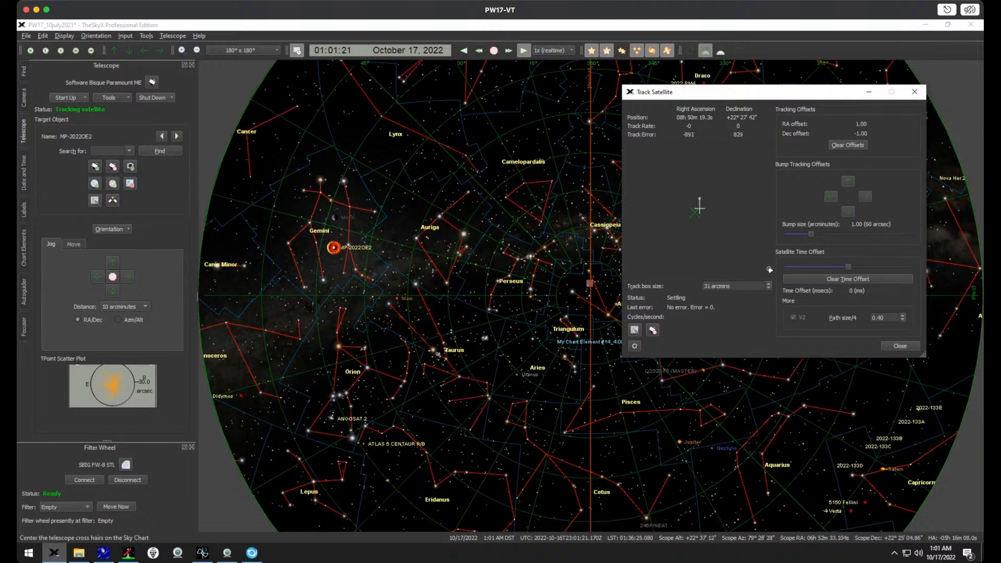
Launch a Take Series run of 11 Light frames at 120 s exposure and 2x2 binning.
{"action": "left_click", "coordinate": [24, 73]}
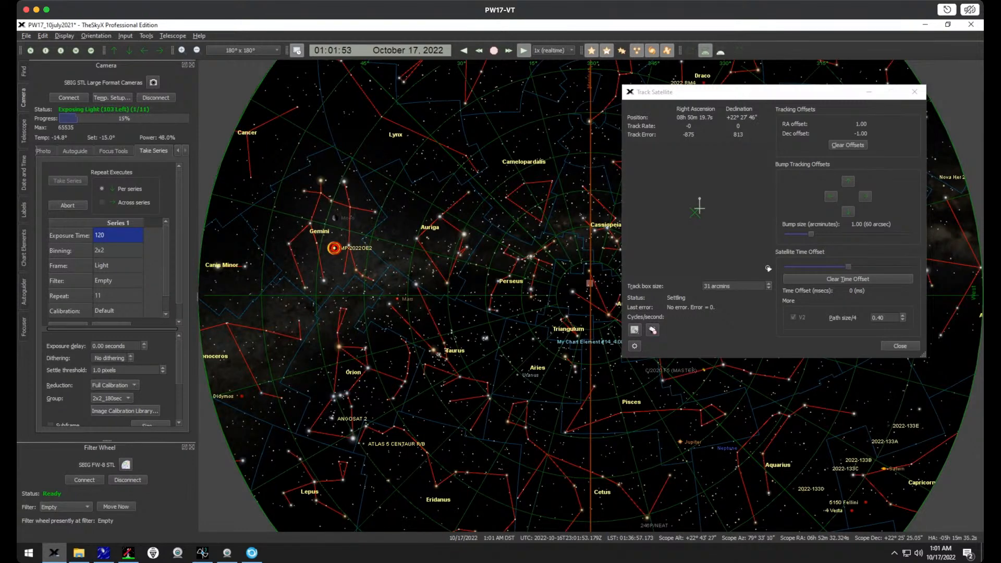
{"action": "mouse_move", "coordinate": [335, 248]}
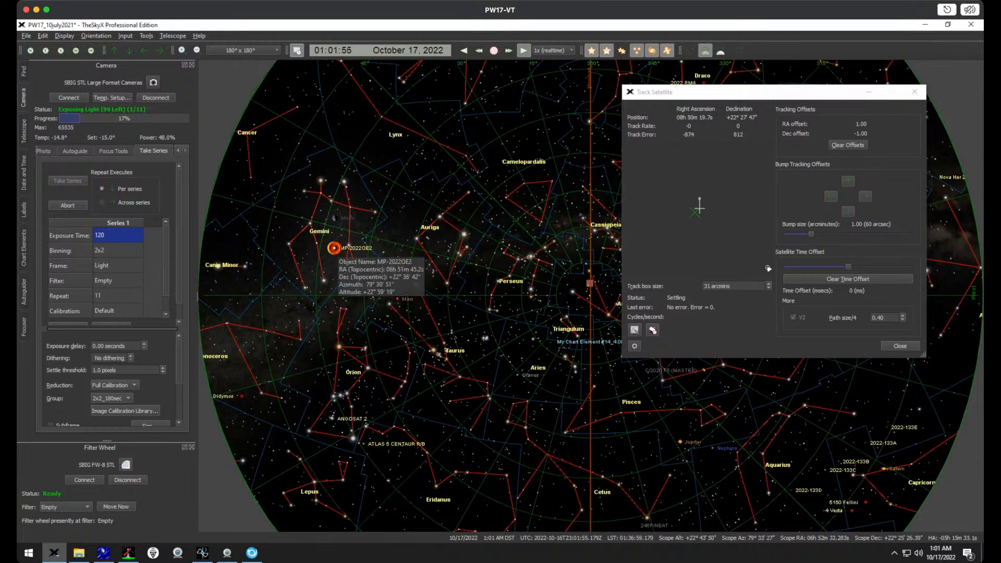